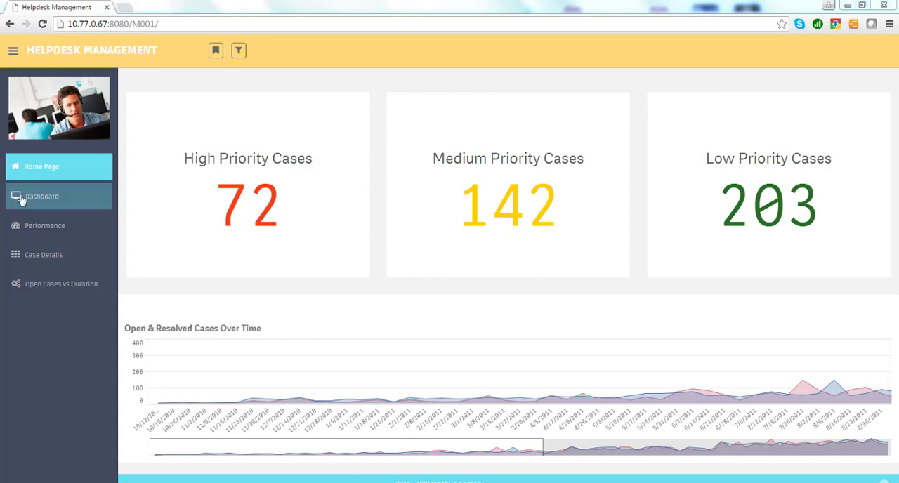
Show the Helpdesk Management dashboard with priority counts, Open Cases vs Duration scatter and resolution bars
click(42, 197)
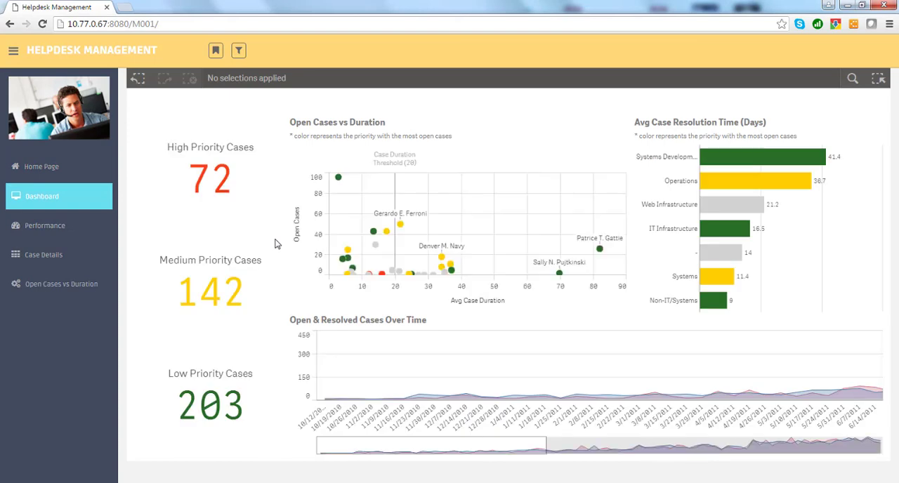
click(762, 157)
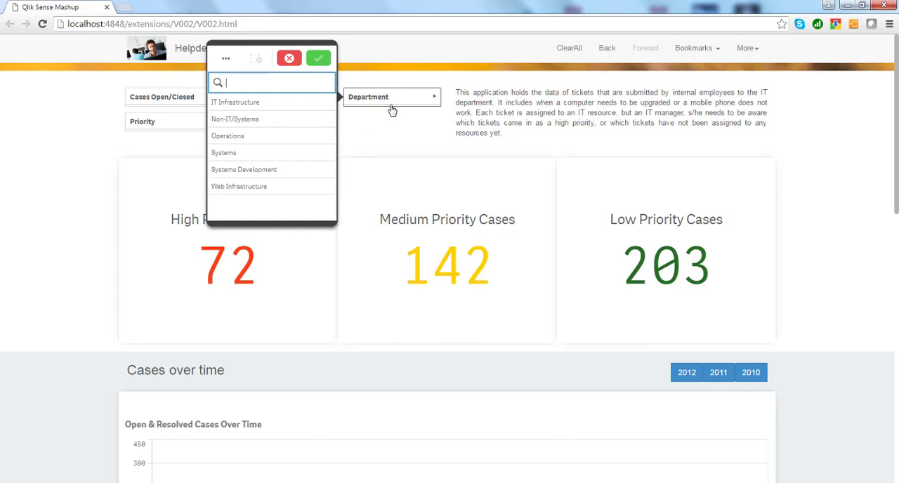
Filter cases to IT Infrastructure, clear all selections, then view the 2012 department table and age pie
click(236, 101)
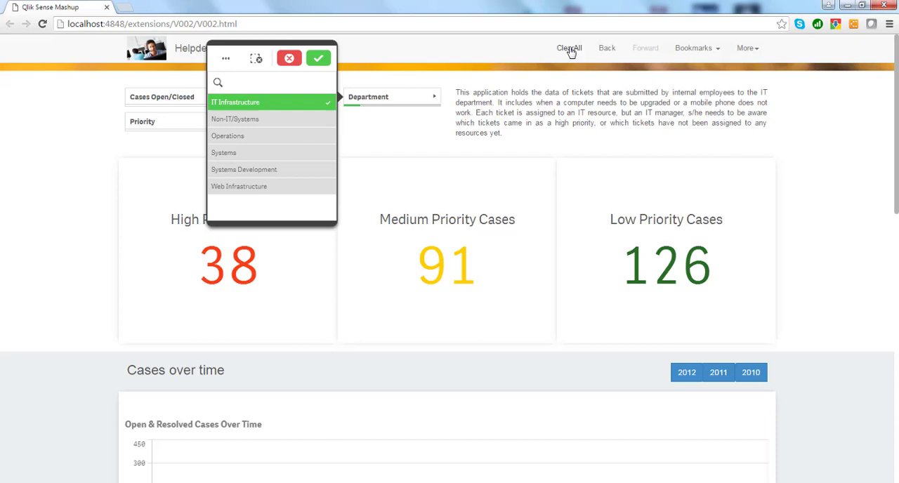
click(318, 58)
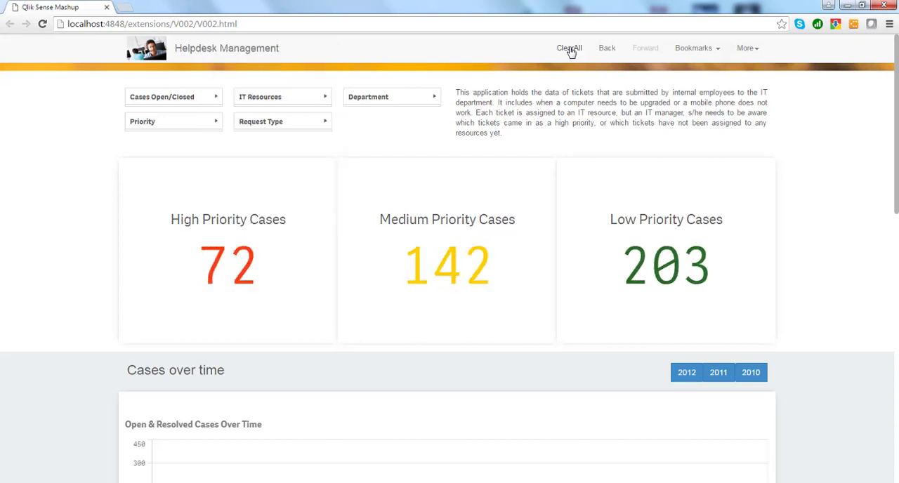
mouse_move(587, 93)
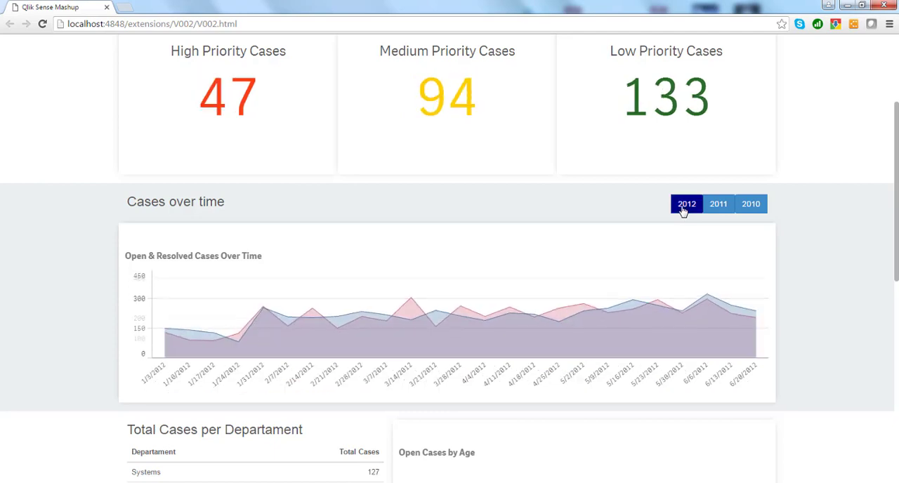
scroll(down, 3)
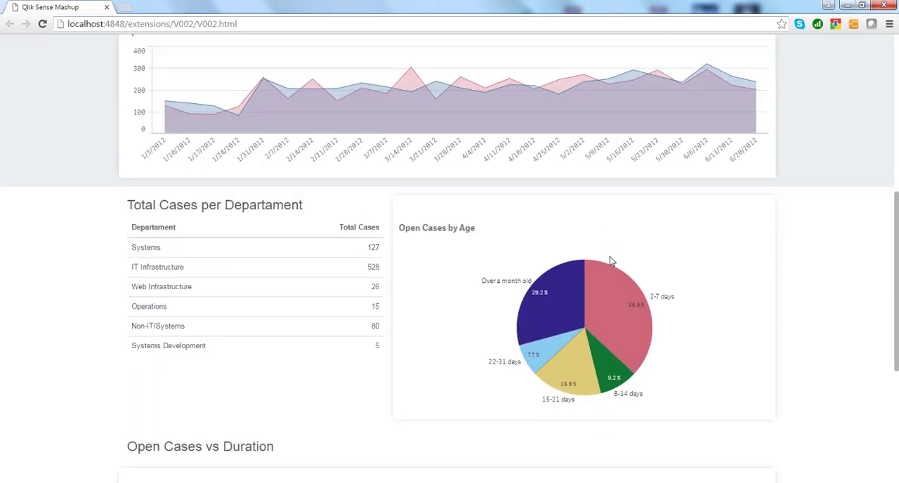
mouse_move(404, 292)
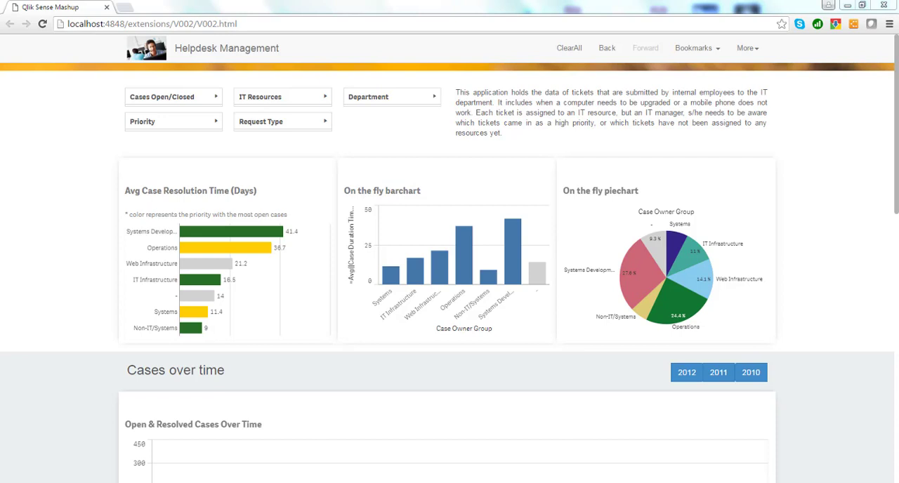
mouse_move(455, 366)
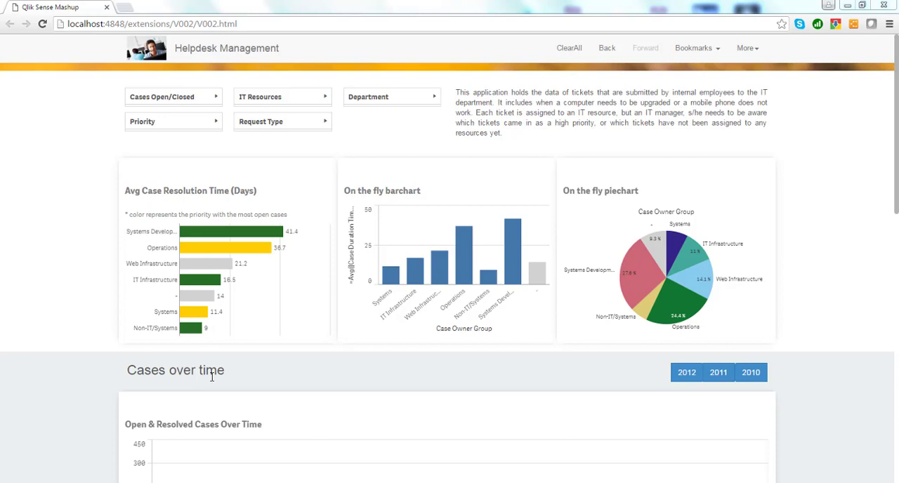
mouse_move(533, 194)
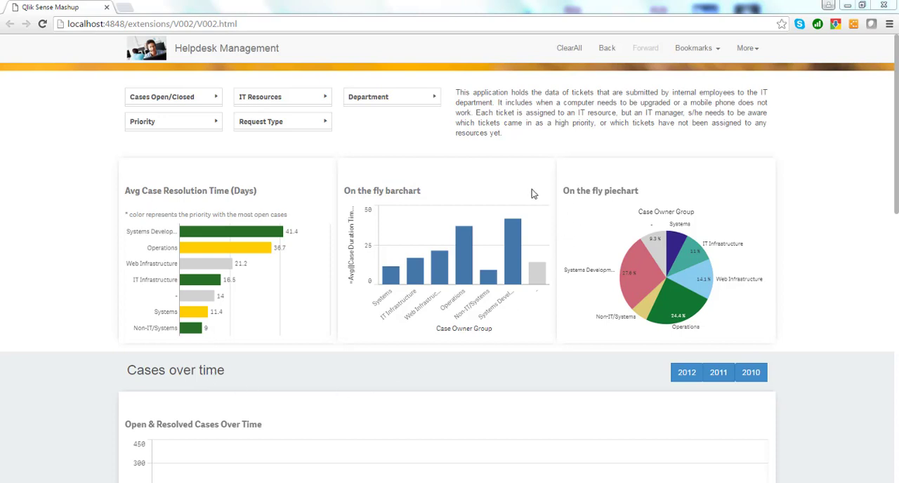
mouse_move(777, 280)
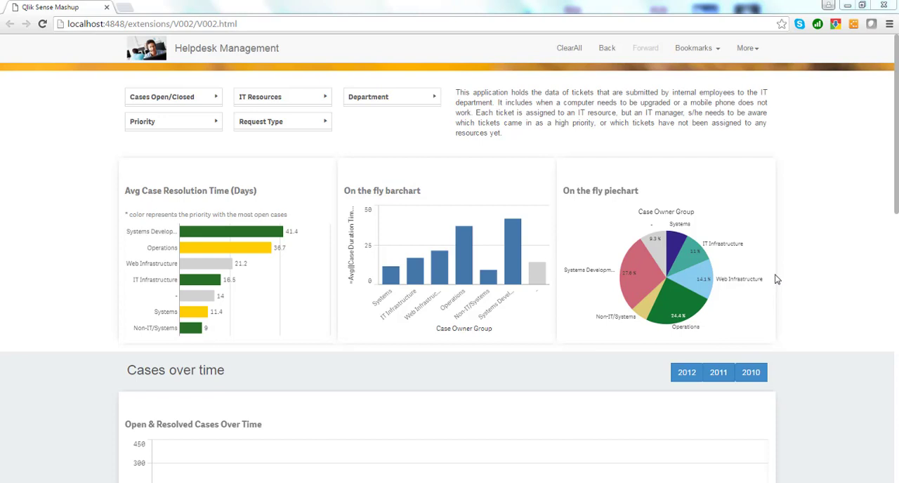
Select Systems Development in the Avg Case Resolution Time chart so the on-the-fly charts follow
click(231, 230)
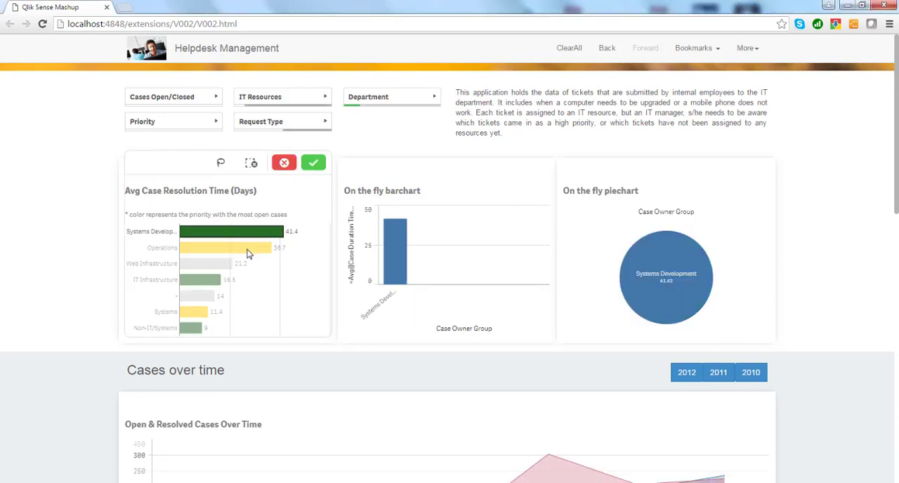
click(314, 163)
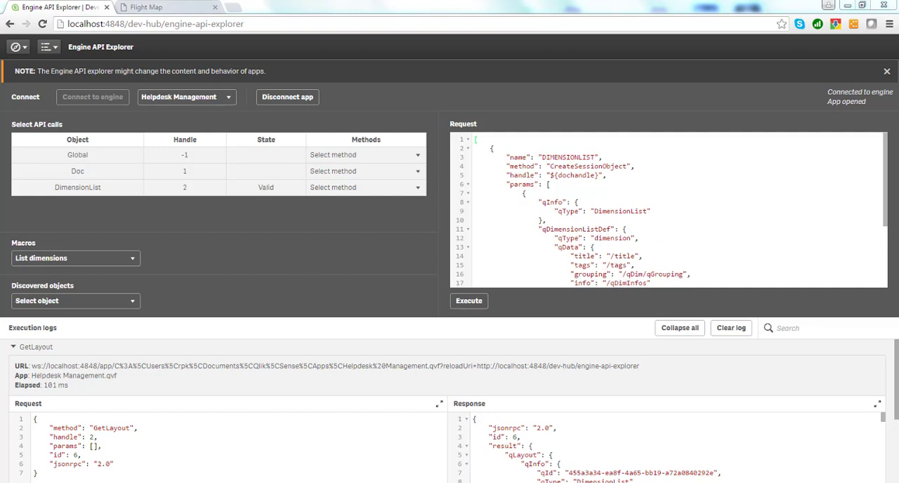
Switch to the Flight Map page showing worldwide air routes
click(161, 7)
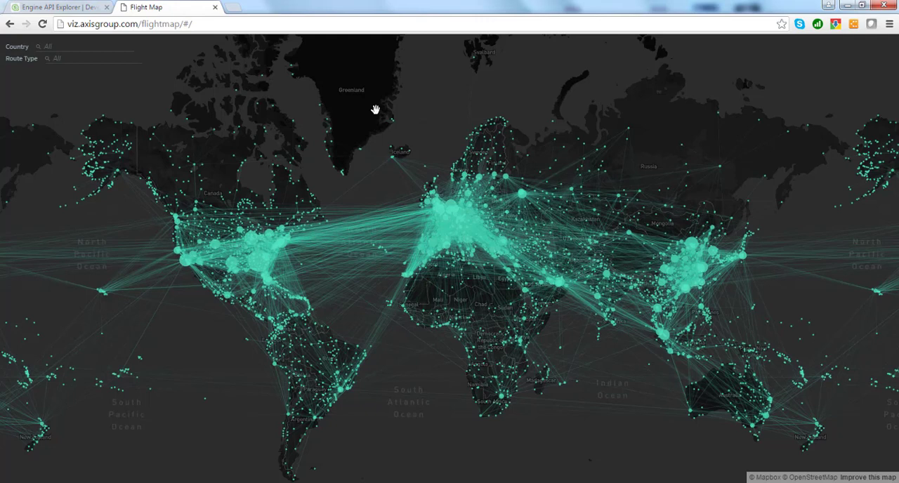
mouse_move(424, 66)
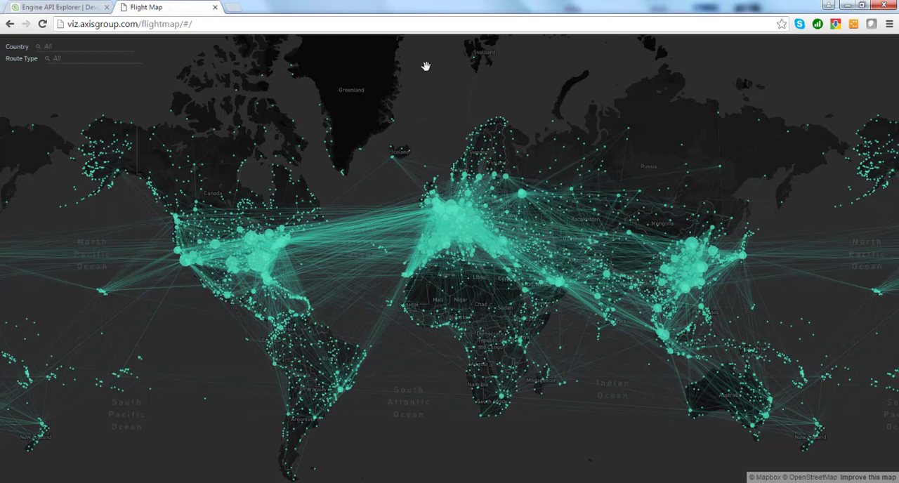